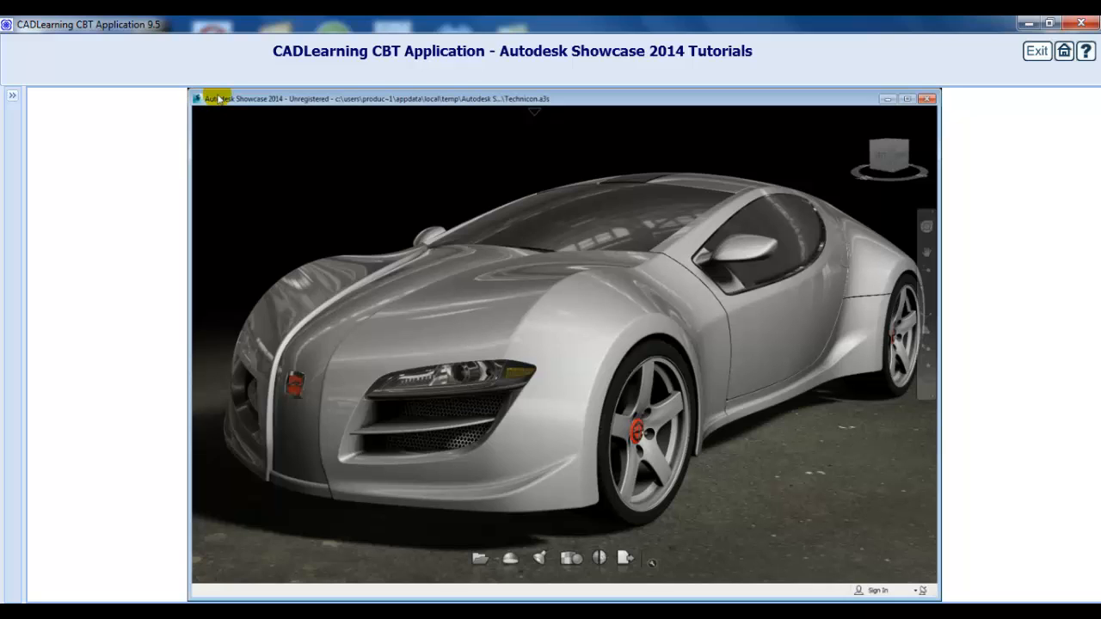
# Step: Bring up the Visual Styles palette with its Realistic, Abstract and Diagnostic groups
pyautogui.press('v')
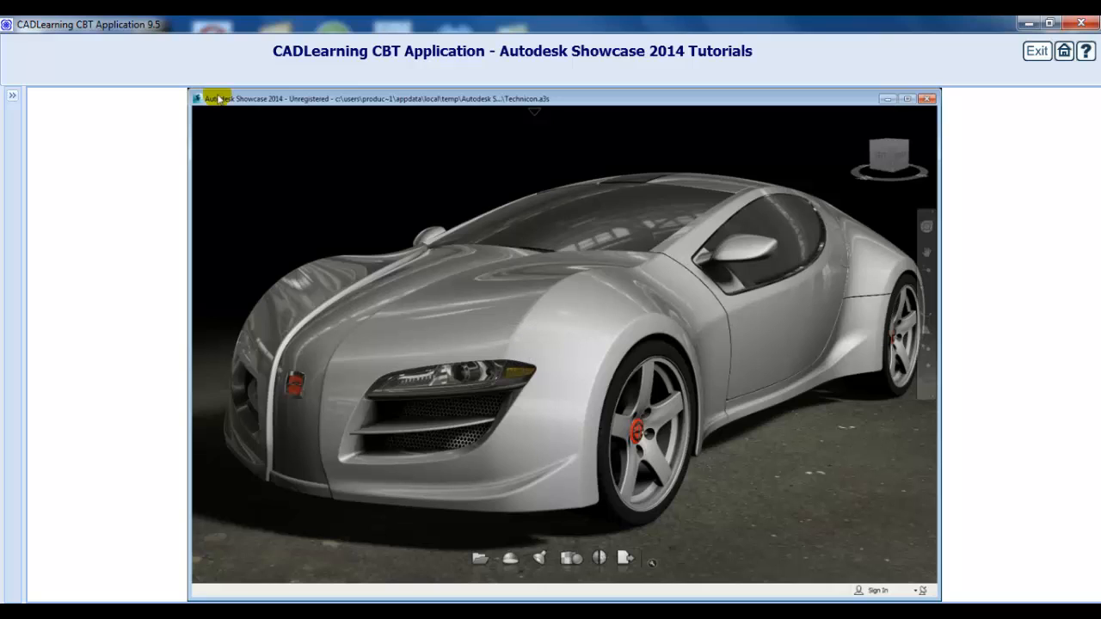
pyautogui.moveTo(222, 98)
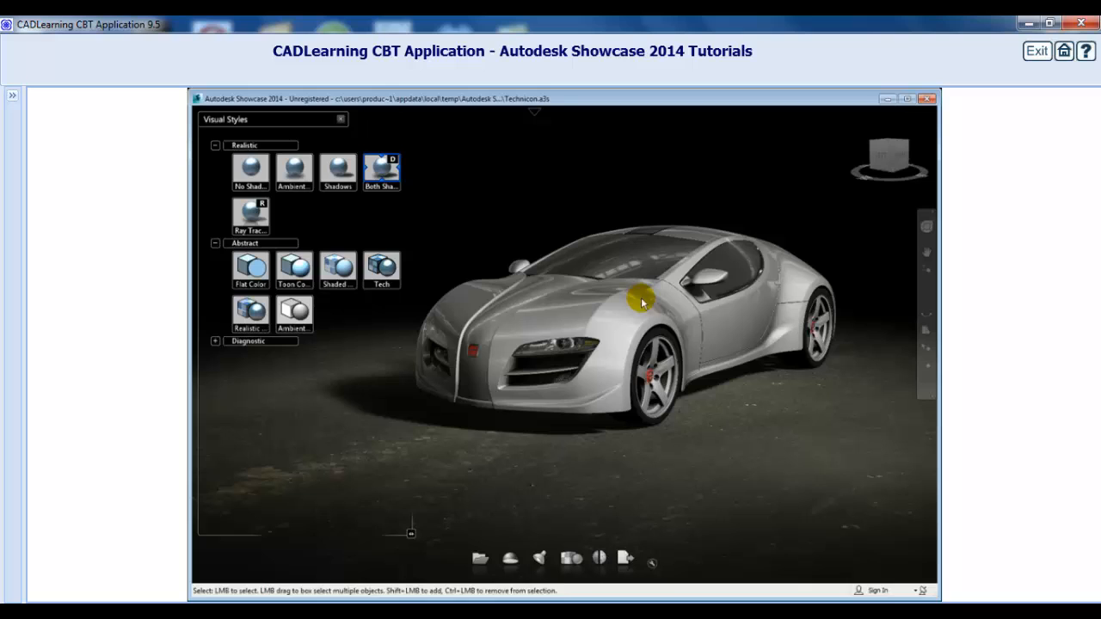
# Step: Return the car to its Home viewpoint via the ViewCube after panning
pyautogui.moveTo(640, 301); pyautogui.dragTo(738, 437)
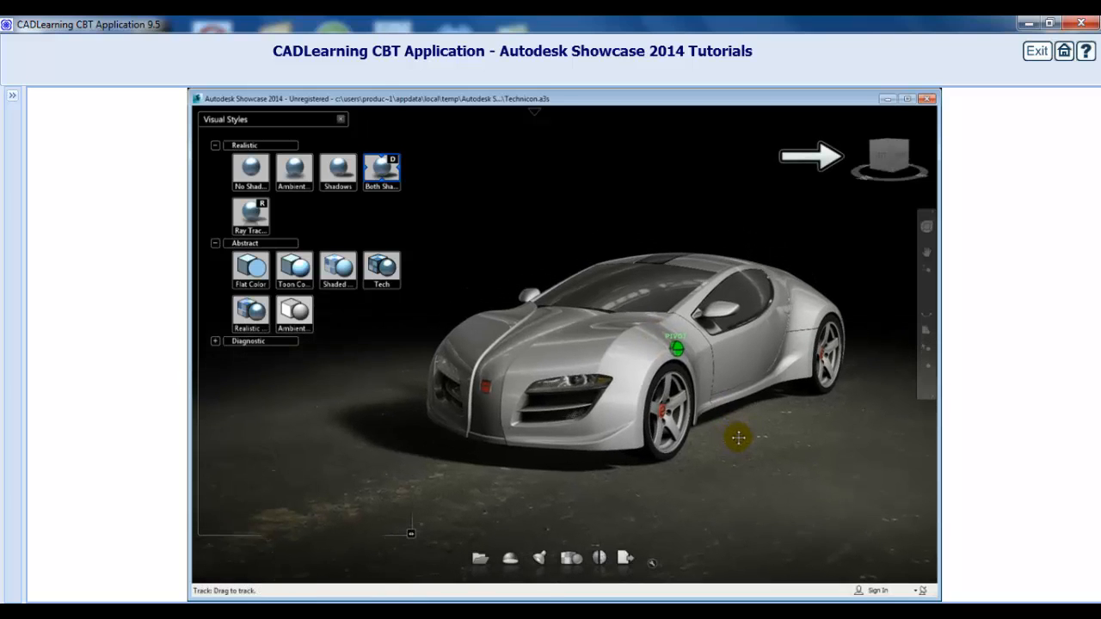
pyautogui.rightClick(890, 155)
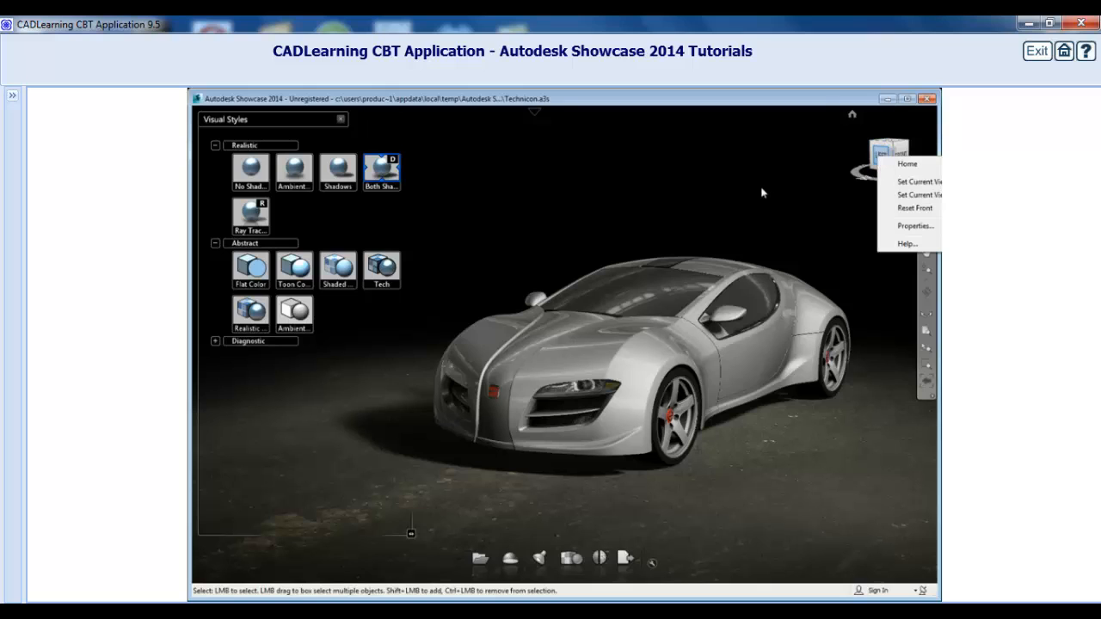
pyautogui.click(913, 208)
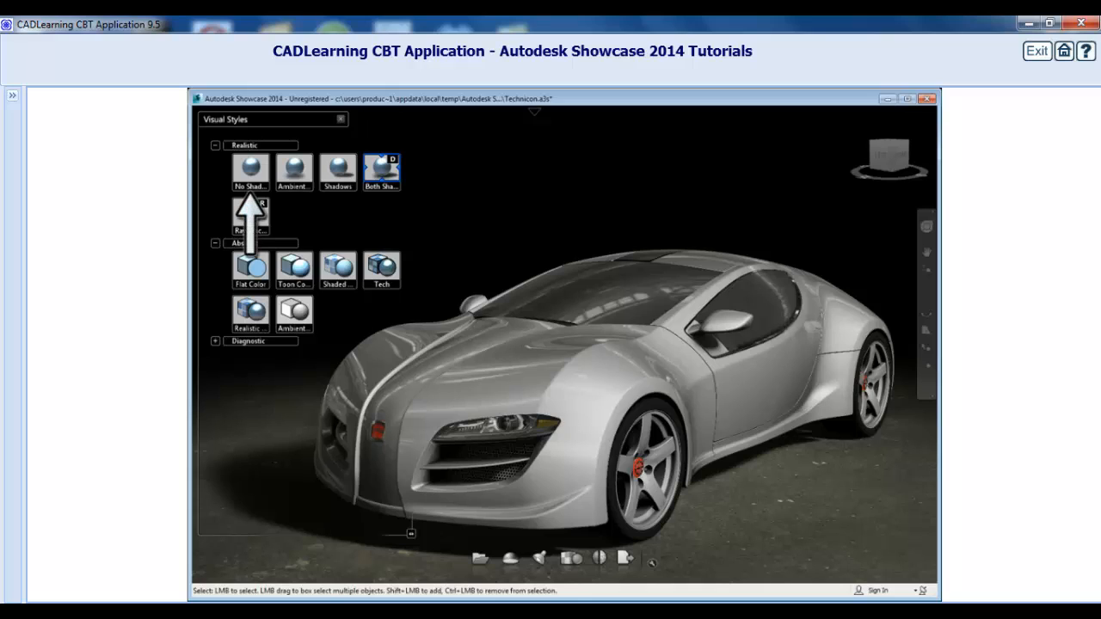
# Step: Apply the No Shadows realistic style and move the environment light to brighten the car body
pyautogui.click(250, 170)
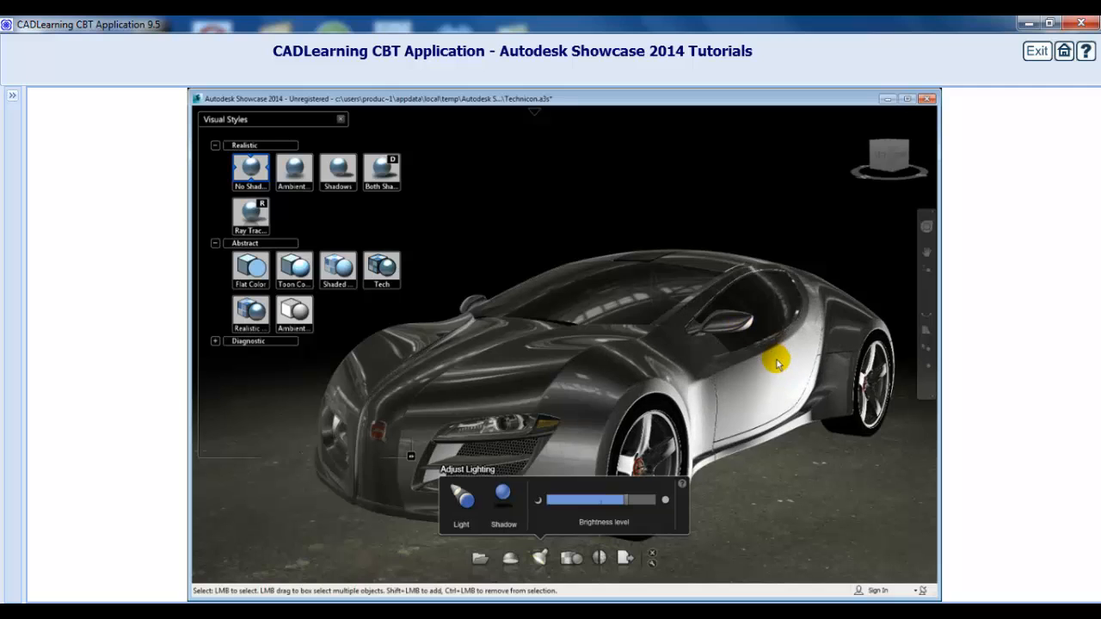
pyautogui.moveTo(777, 365); pyautogui.dragTo(387, 475)
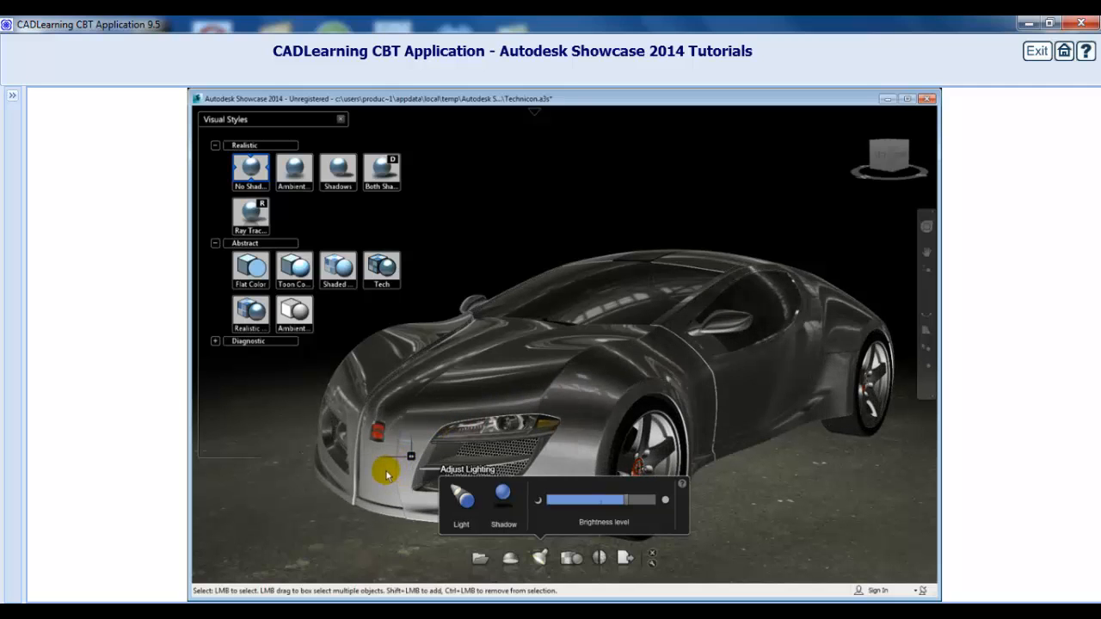
pyautogui.moveTo(385, 475); pyautogui.dragTo(739, 289)
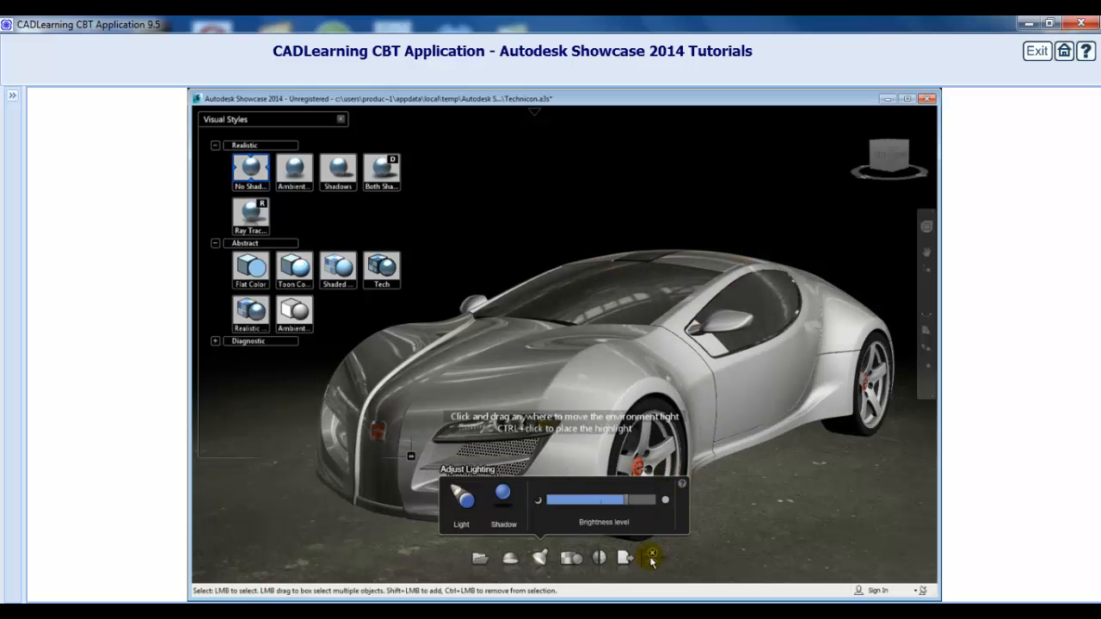
pyautogui.click(651, 557)
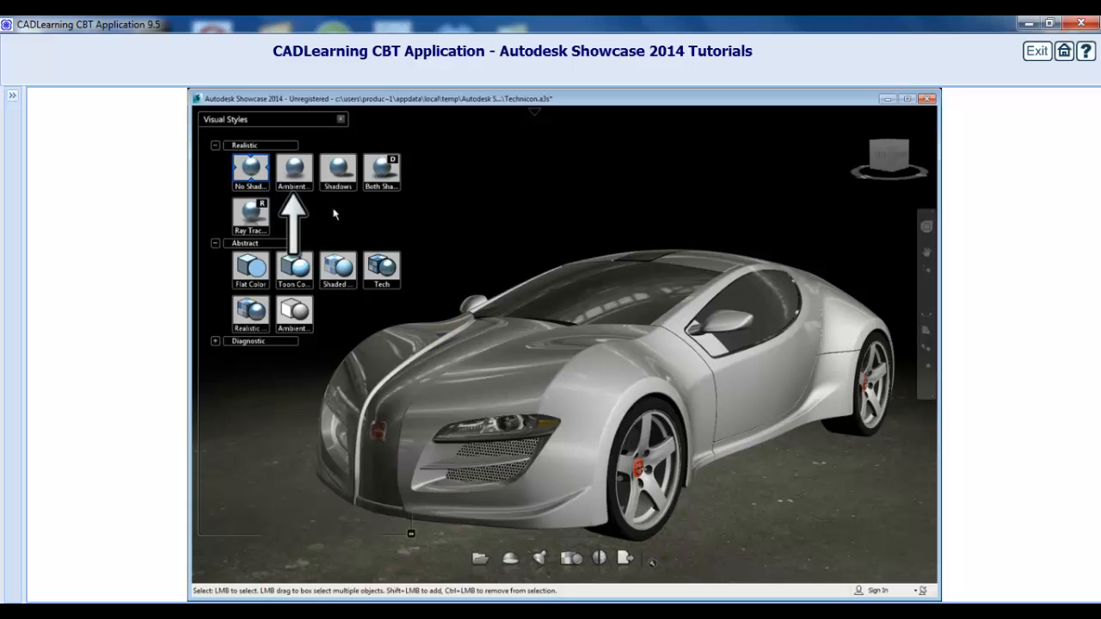
# Step: Apply the Ambient Shadows realistic style to the car
pyautogui.click(294, 170)
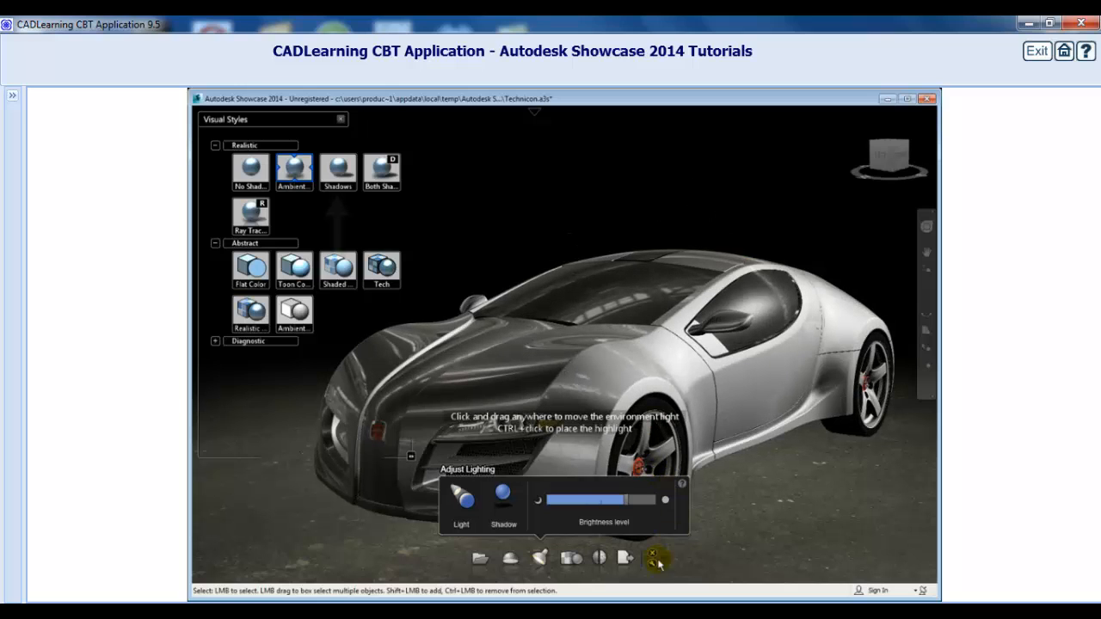
# Step: Apply the Shadows realistic style and reposition the environment light across the hood
pyautogui.click(337, 170)
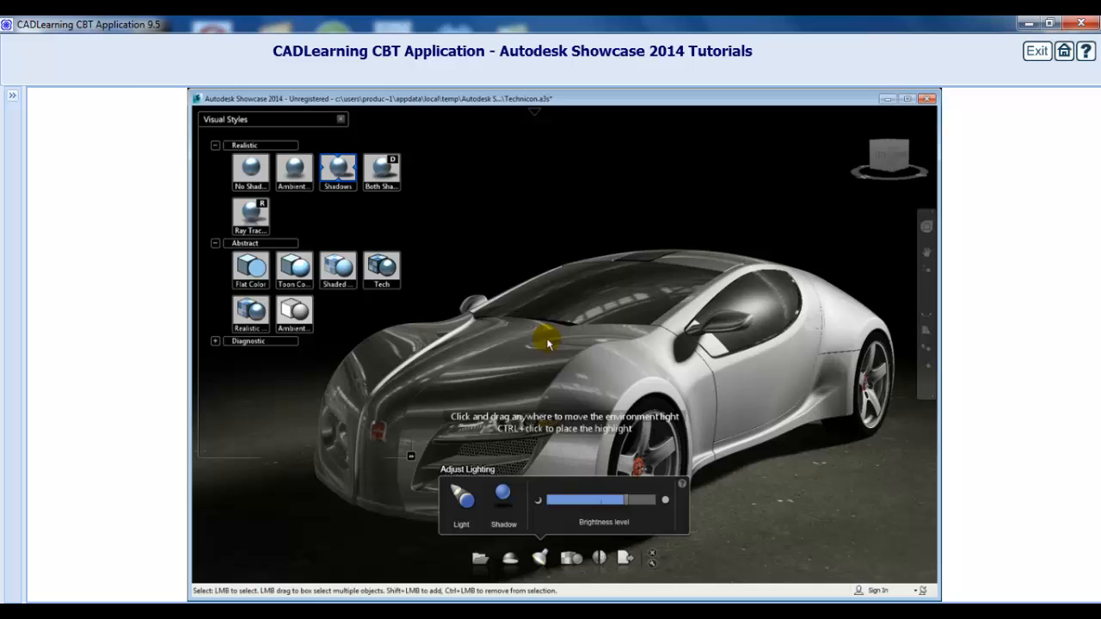
pyautogui.moveTo(626, 260)
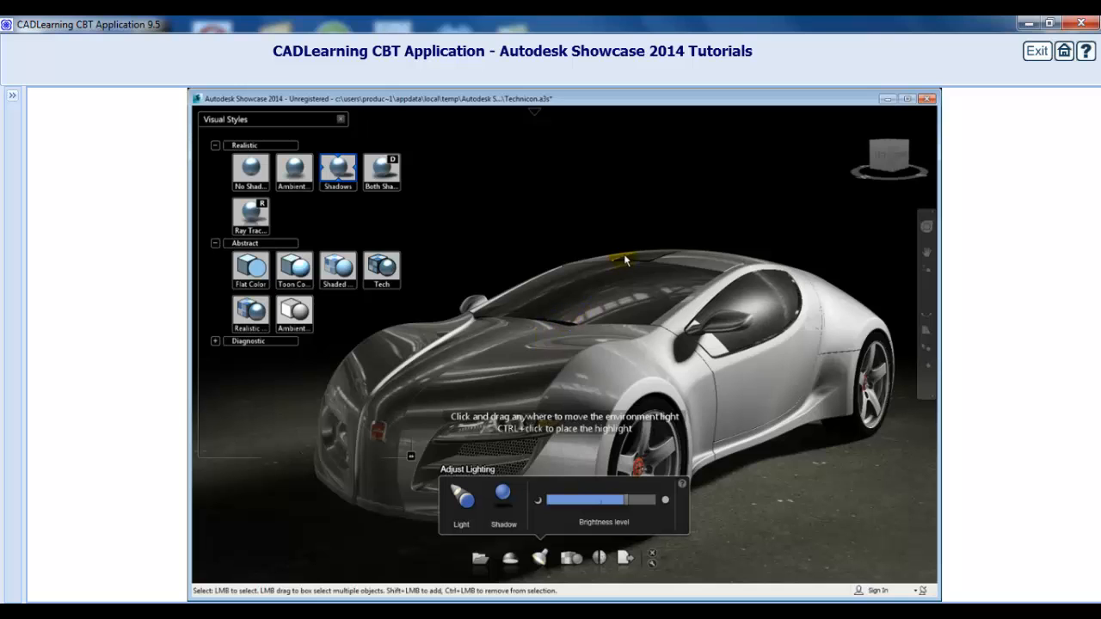
pyautogui.moveTo(626, 260); pyautogui.dragTo(568, 241)
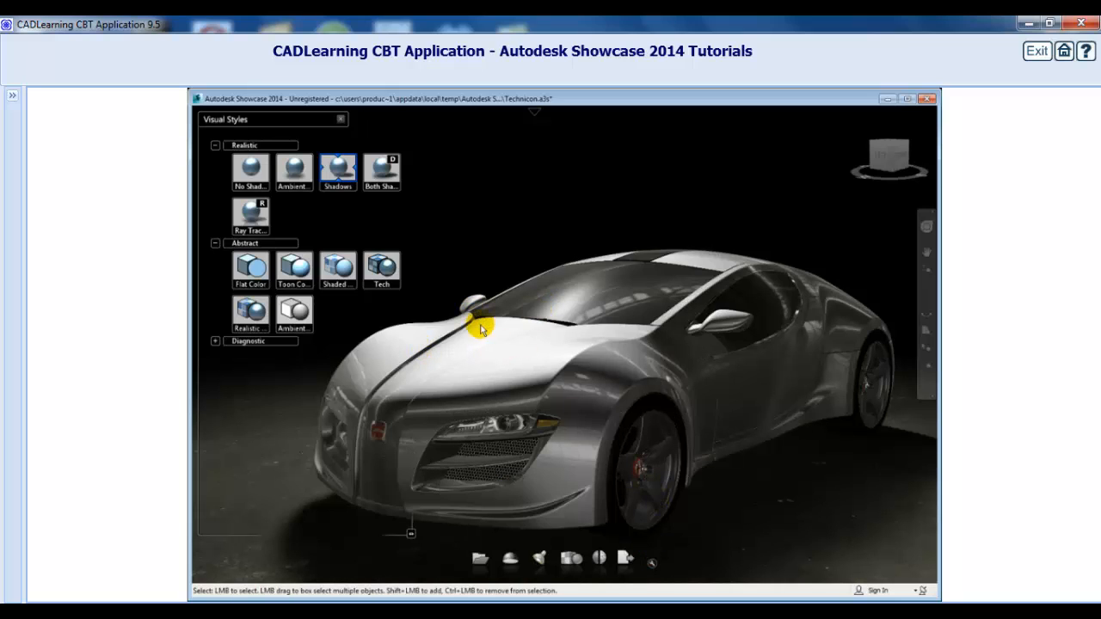
# Step: Apply the Both Shadows realistic style, enabling ambient shadows on the car
pyautogui.click(381, 170)
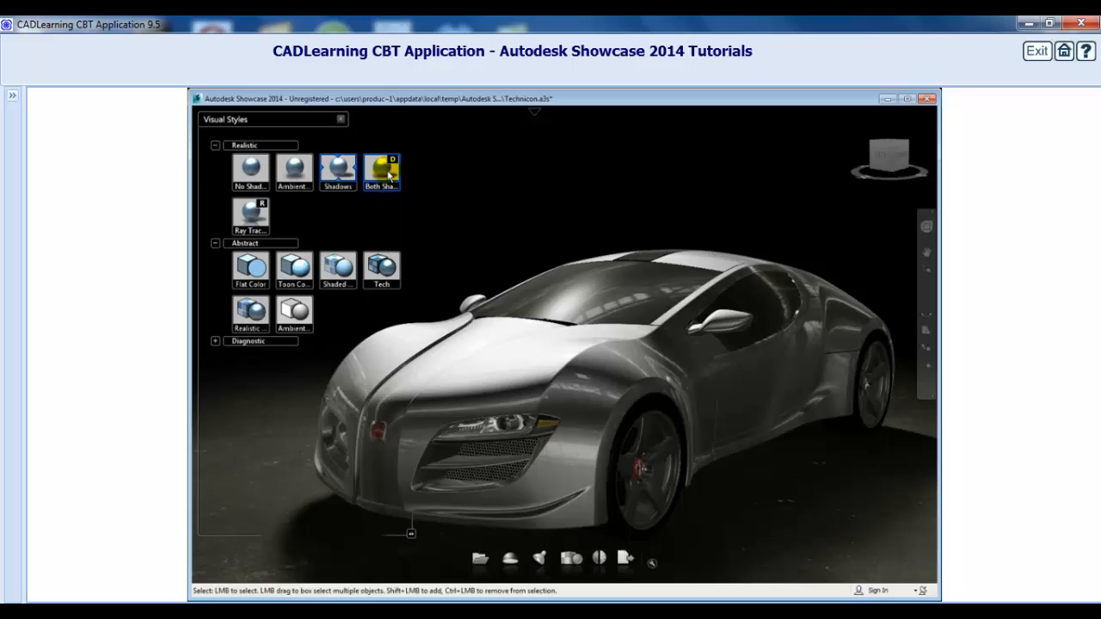
pyautogui.click(382, 171)
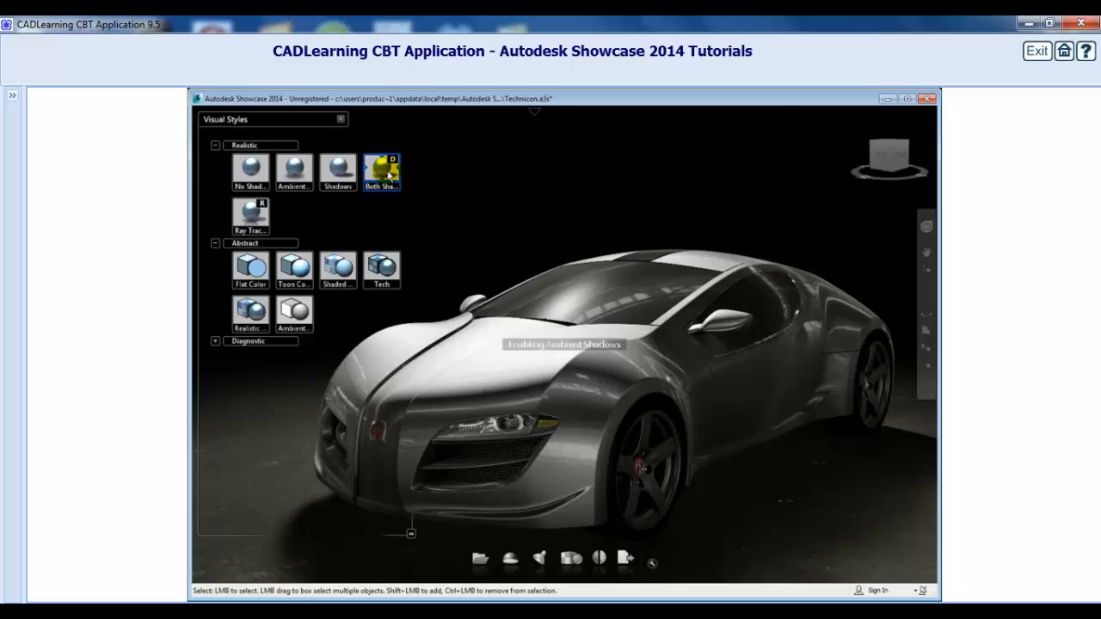